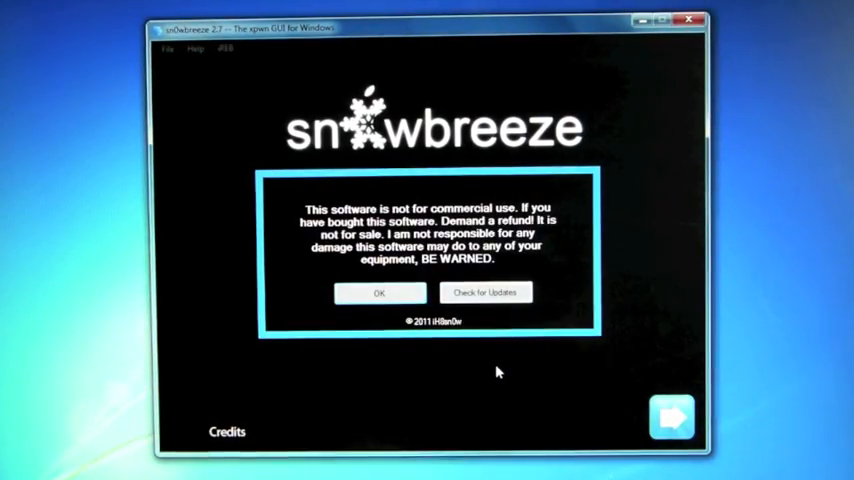
{"action": "mouse_move", "coordinate": [520, 176]}
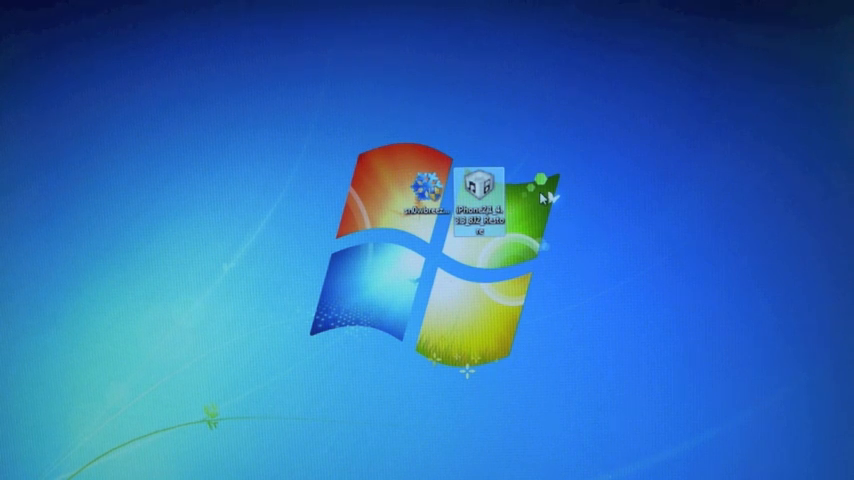
{"action": "mouse_move", "coordinate": [562, 188]}
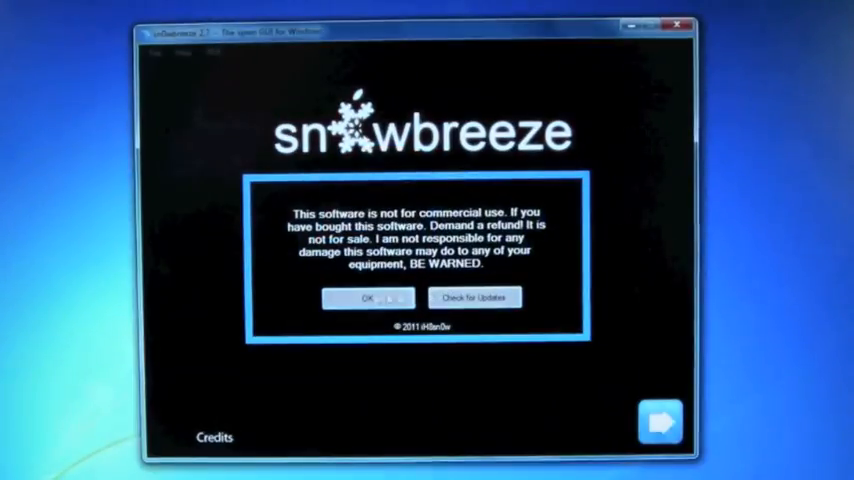
Step: Accept the disclaimer and load the stock iPhone2,1 4.3.3 restore IPSW as the source firmware
{"action": "left_click", "coordinate": [368, 298]}
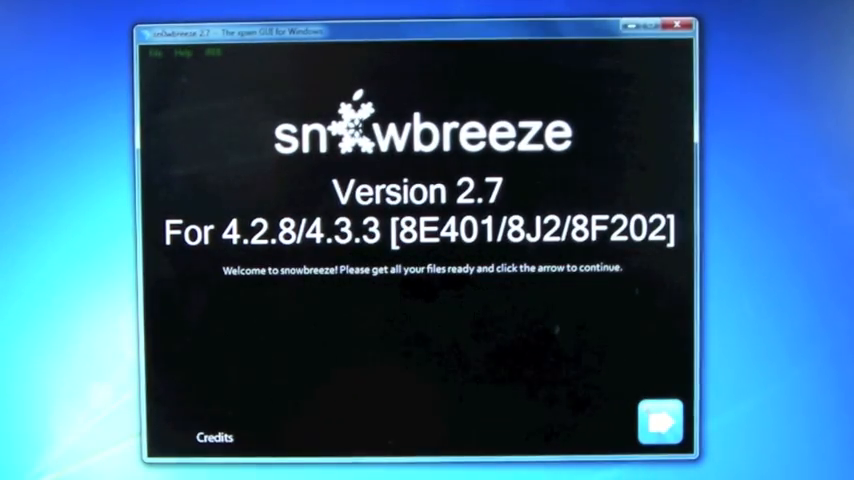
{"action": "left_click", "coordinate": [660, 420]}
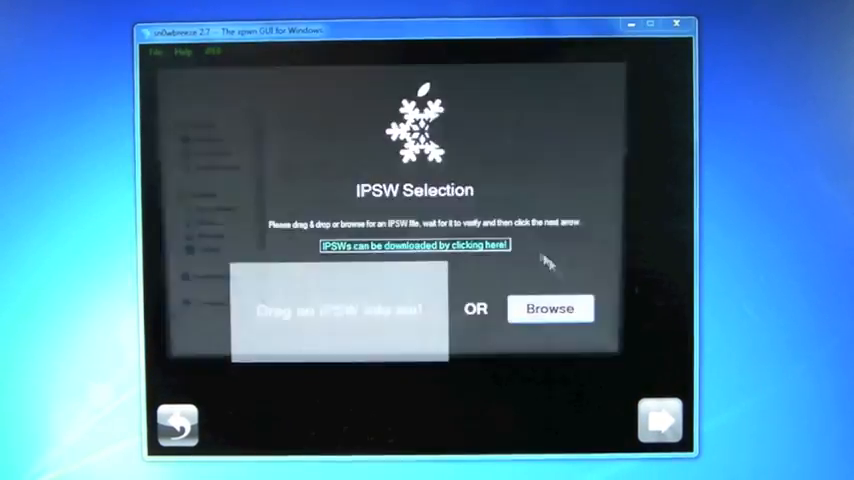
{"action": "left_click", "coordinate": [550, 308]}
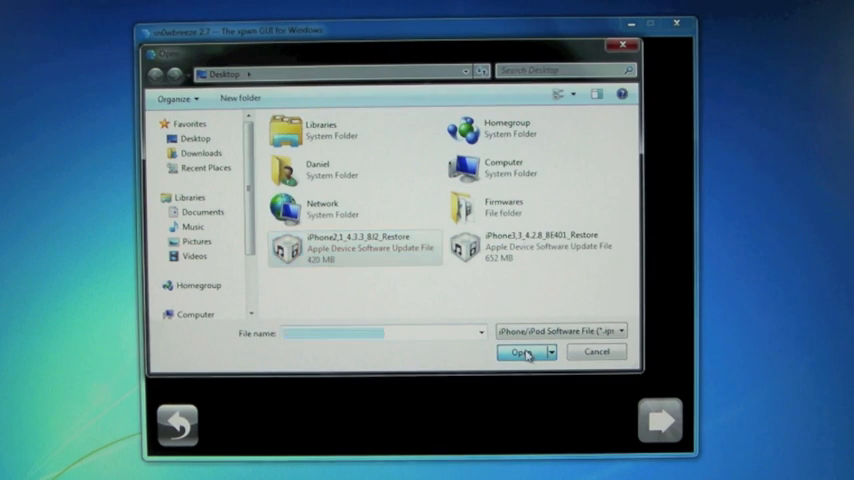
{"action": "left_click", "coordinate": [520, 352]}
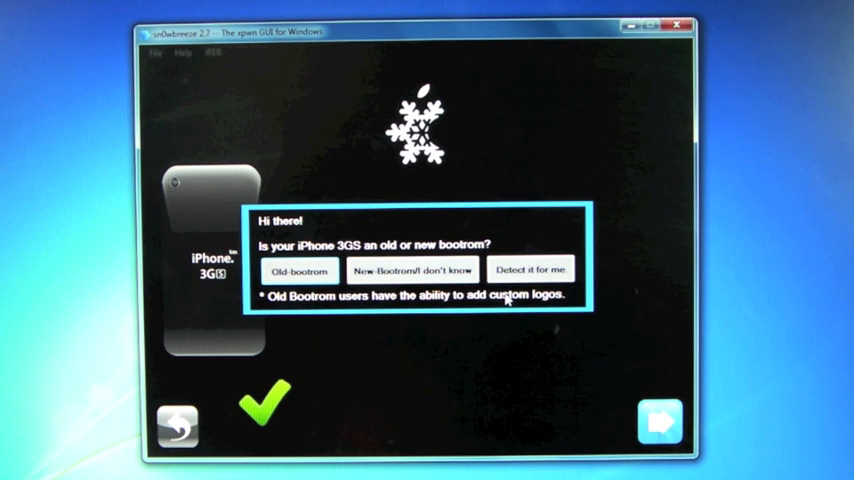
{"action": "mouse_move", "coordinate": [544, 304]}
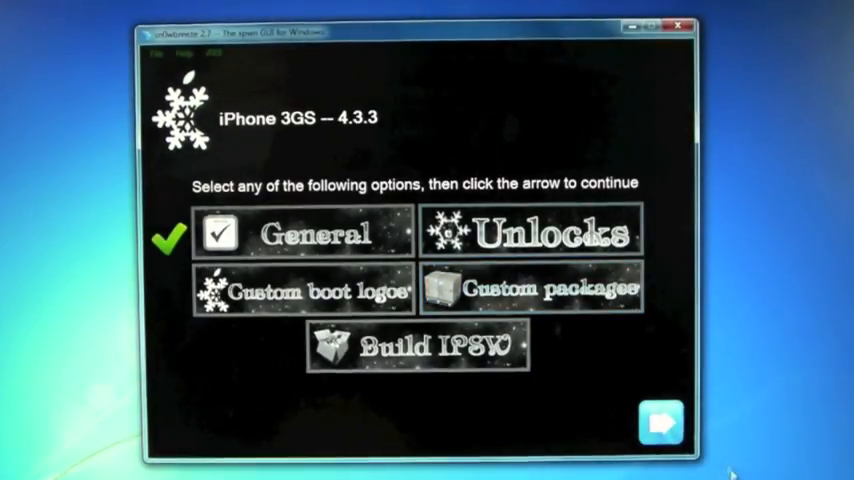
Step: Build the custom IPSW and proceed to the DFU Pwner screen
{"action": "left_click", "coordinate": [412, 348]}
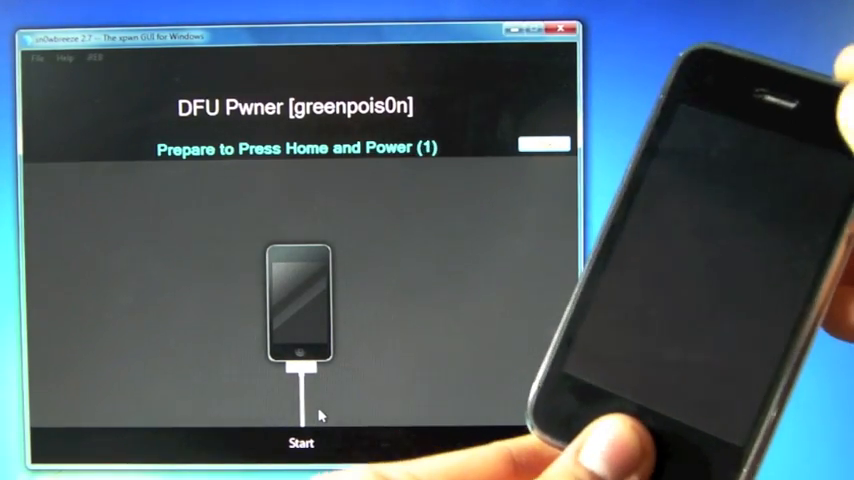
Step: Start the DFU Pwner countdown to put the iPhone into pwned DFU mode
{"action": "left_click", "coordinate": [300, 444]}
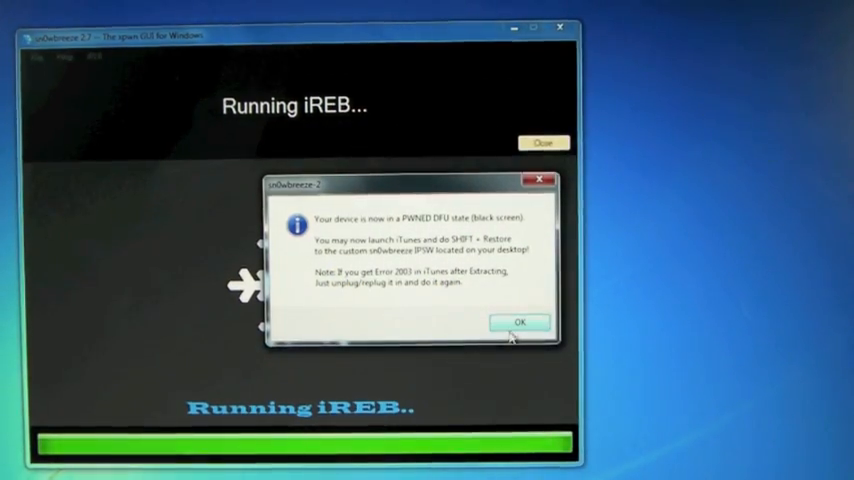
Step: Dismiss the pwned DFU confirmation before moving to iTunes
{"action": "left_click", "coordinate": [518, 322]}
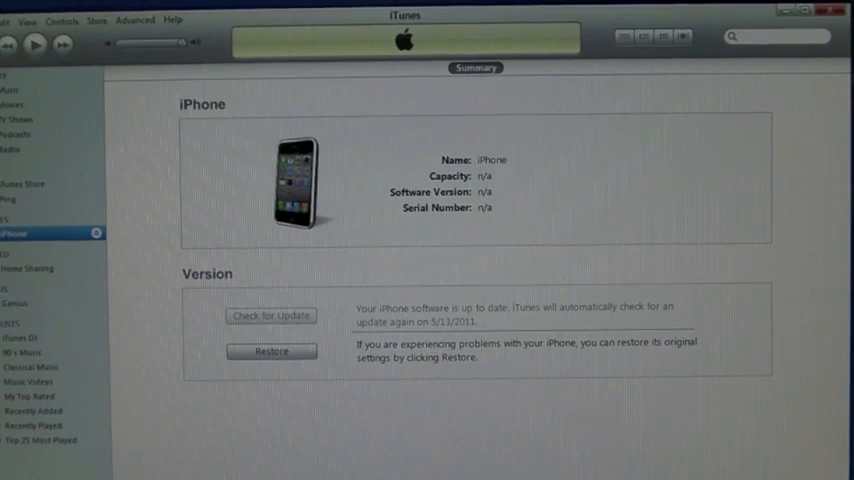
{"action": "mouse_move", "coordinate": [646, 210]}
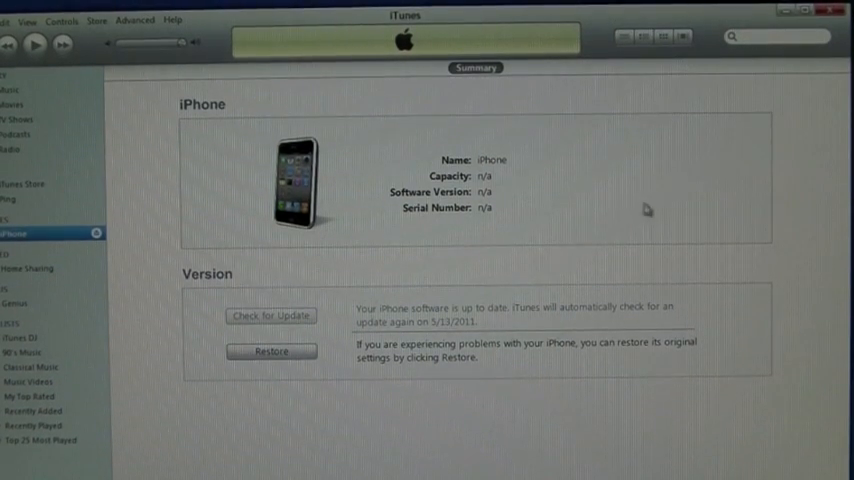
{"action": "mouse_move", "coordinate": [542, 260]}
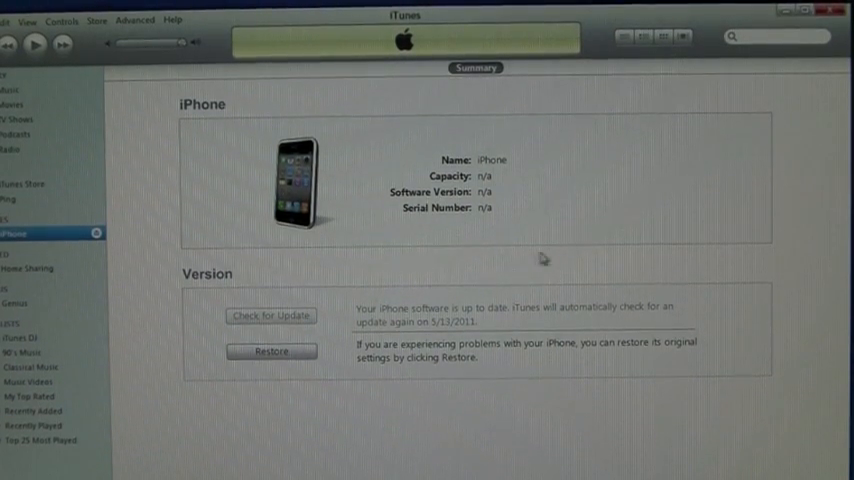
{"action": "mouse_move", "coordinate": [512, 268]}
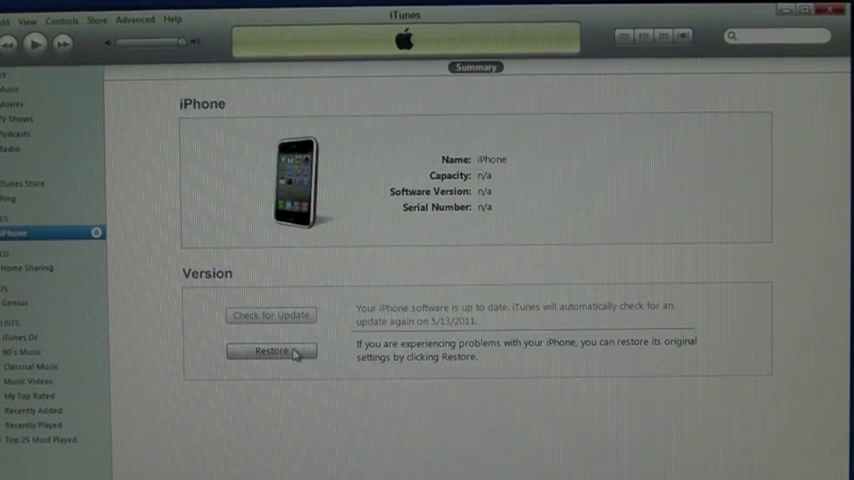
Step: Restore the iPhone from the custom sn0wbreeze iPhone 3GS 4.3.3 IPSW and confirm the erase
{"action": "left_click", "coordinate": [270, 352]}
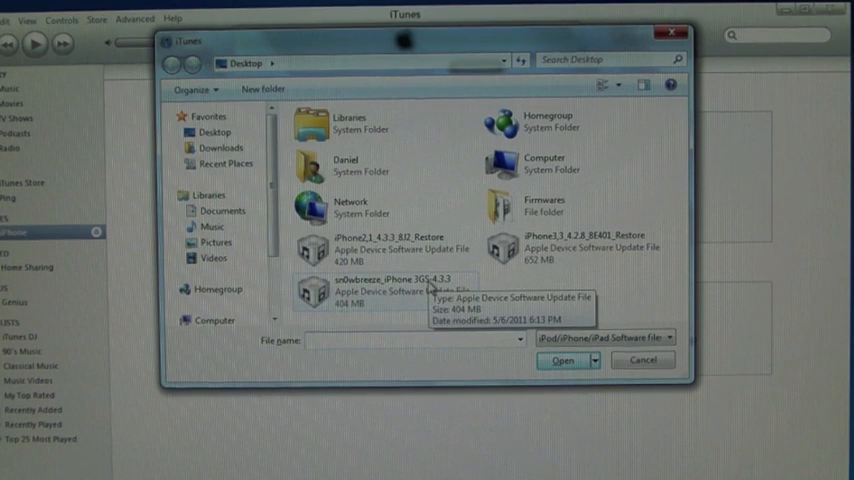
{"action": "left_click", "coordinate": [384, 290]}
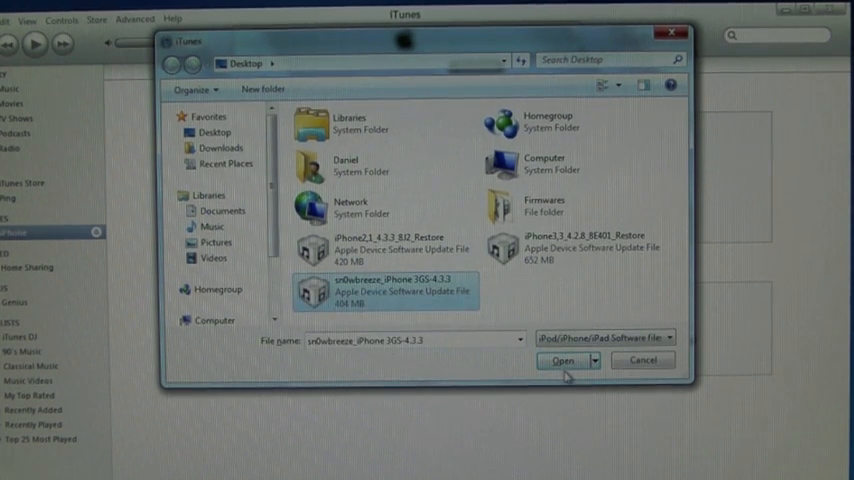
{"action": "left_click", "coordinate": [562, 360]}
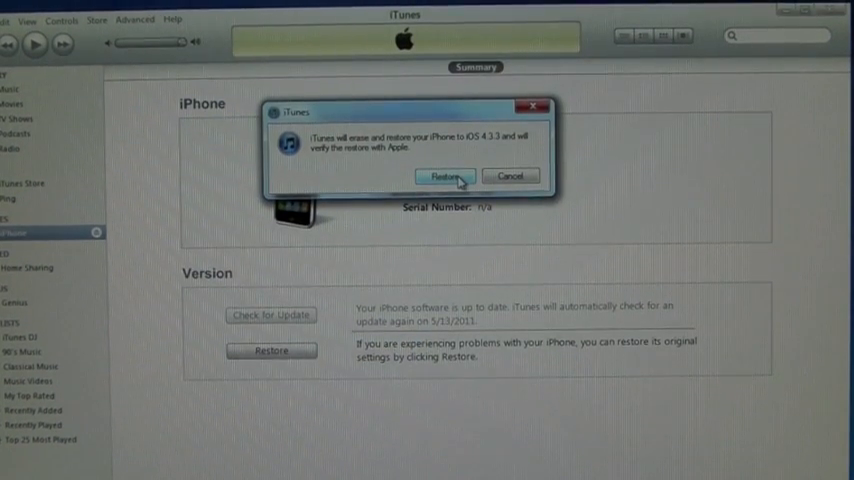
{"action": "left_click", "coordinate": [444, 176]}
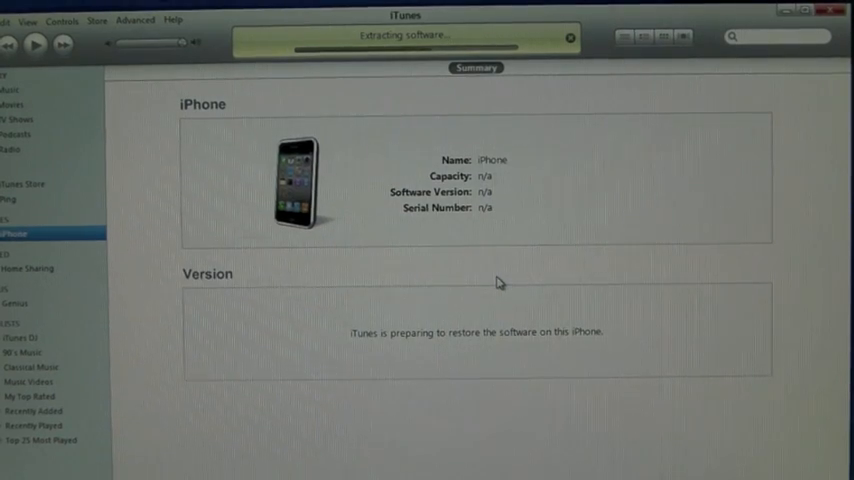